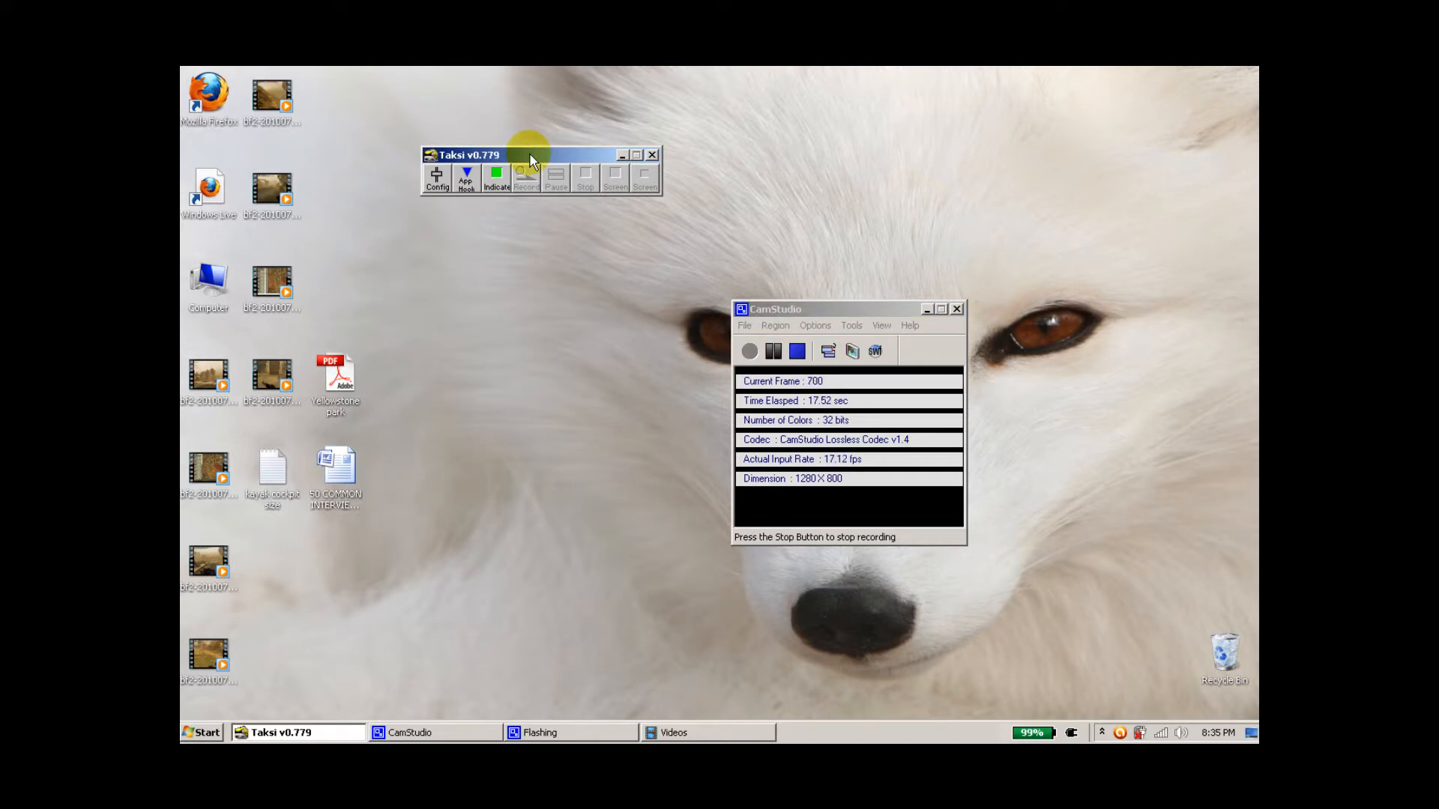
mouse_move(514, 138)
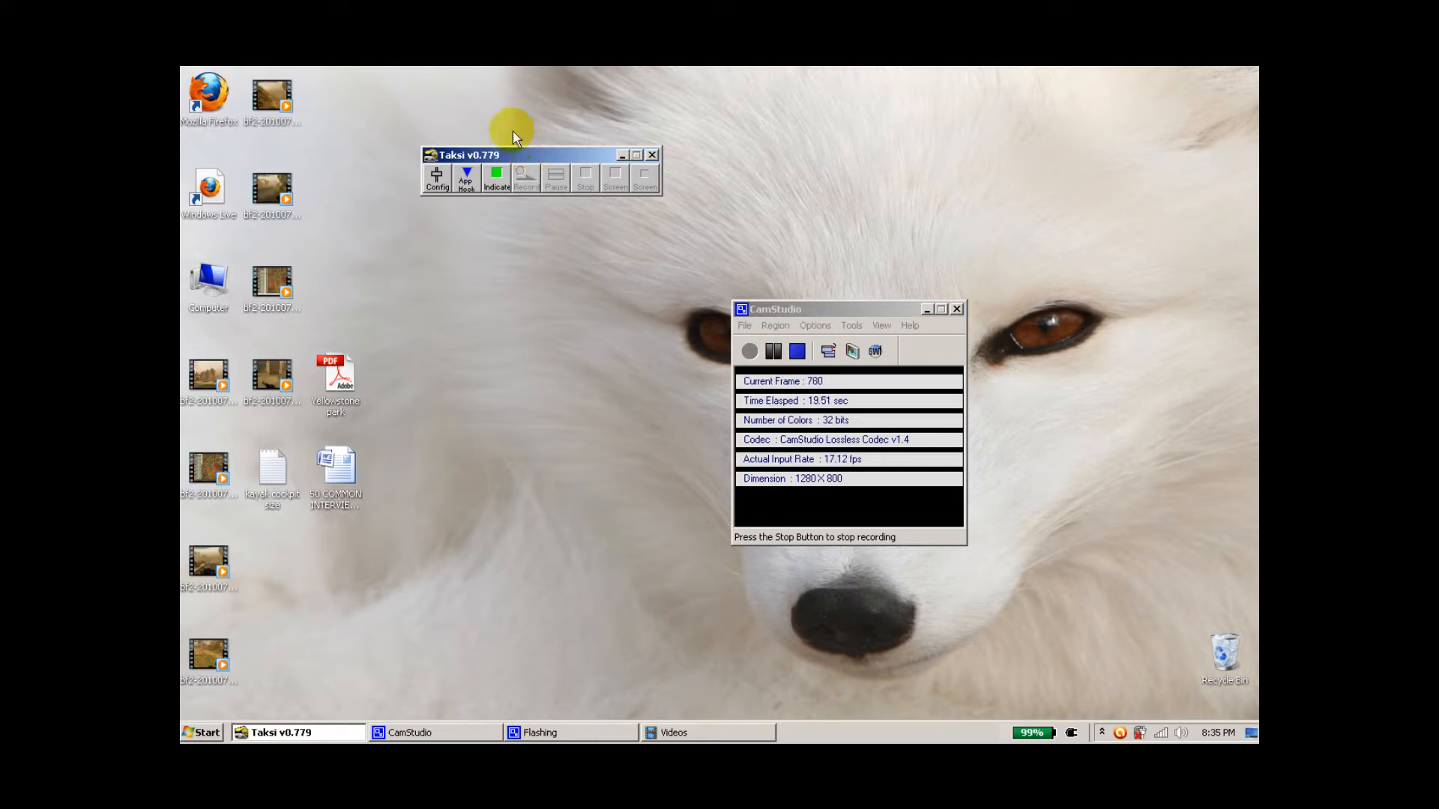
mouse_move(433, 228)
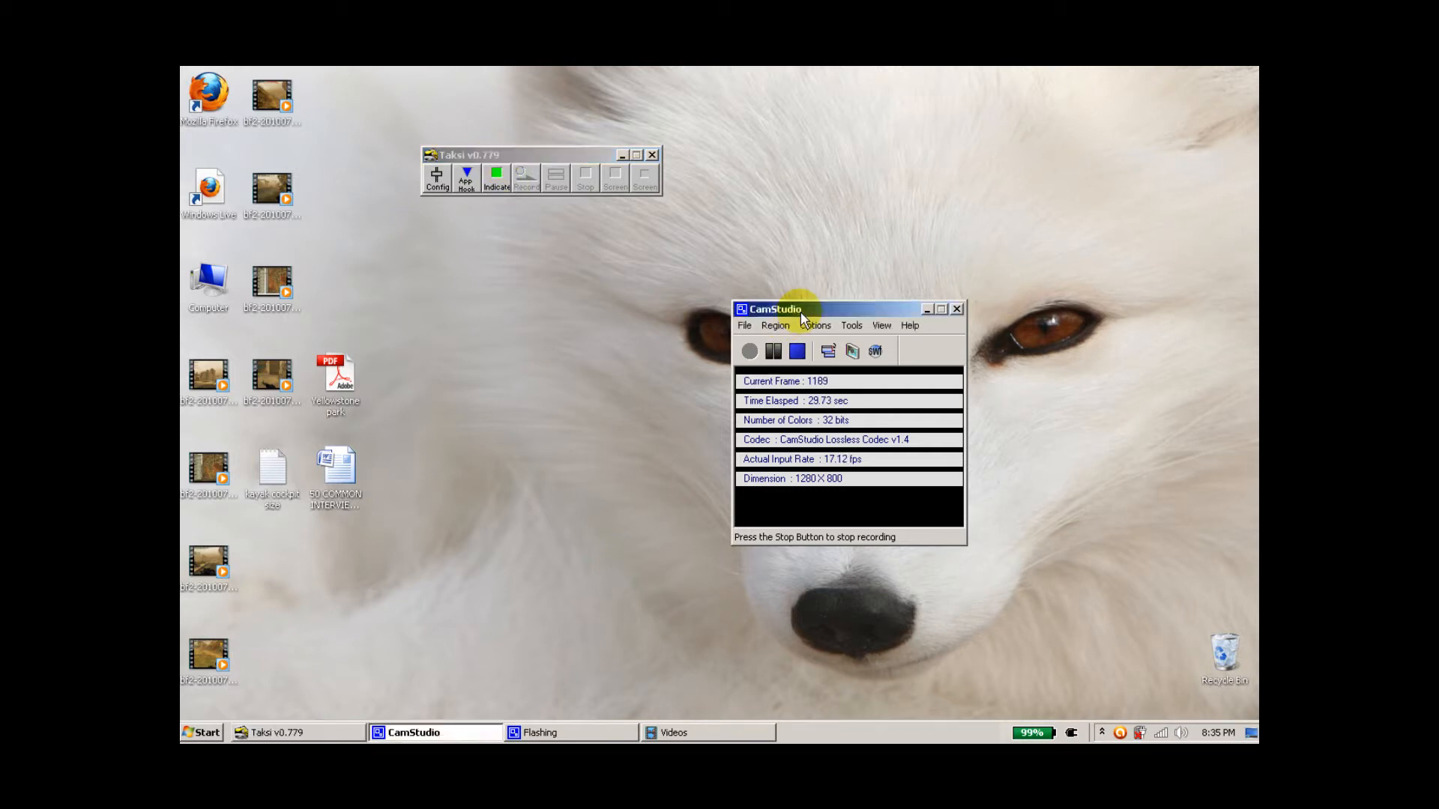
mouse_move(645, 408)
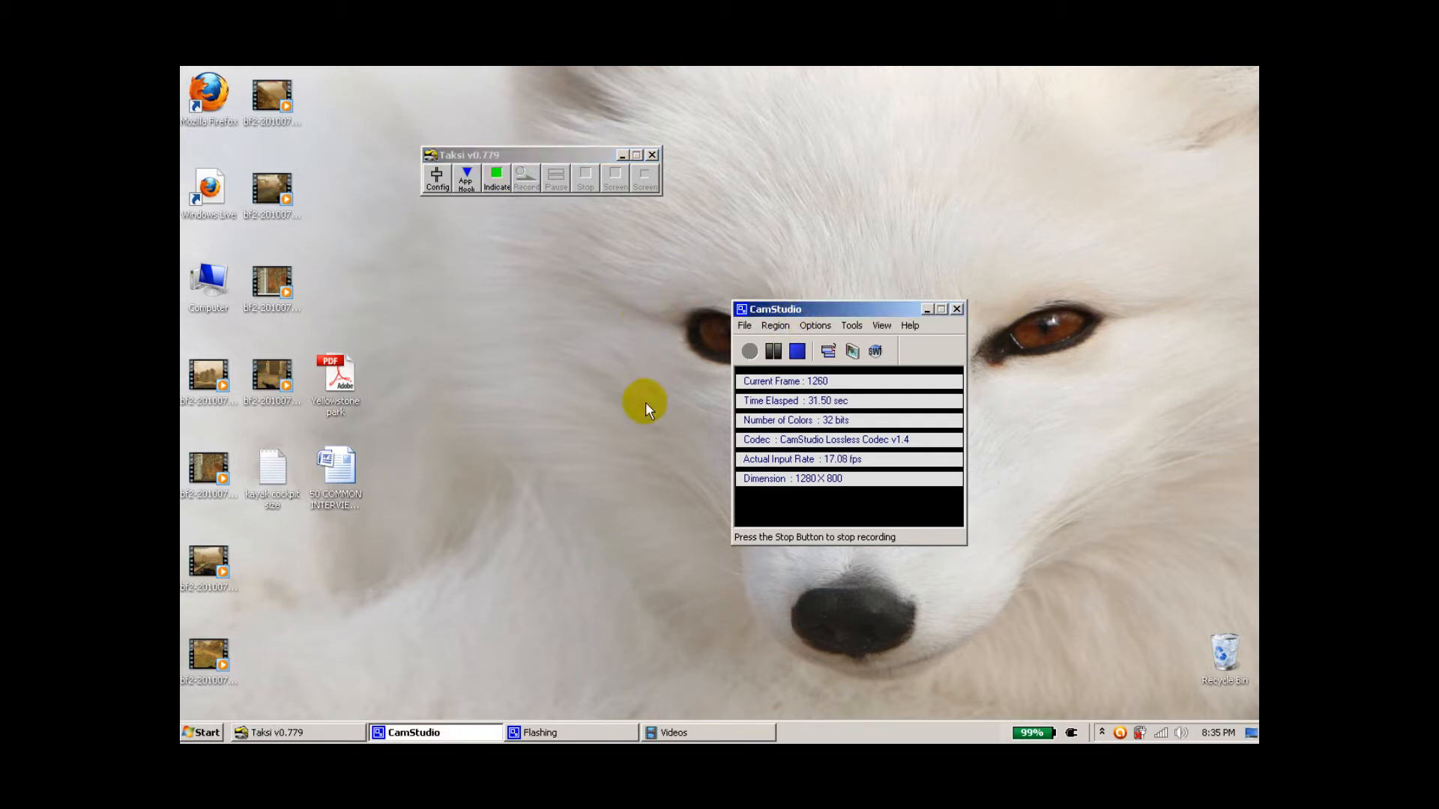
mouse_move(821, 312)
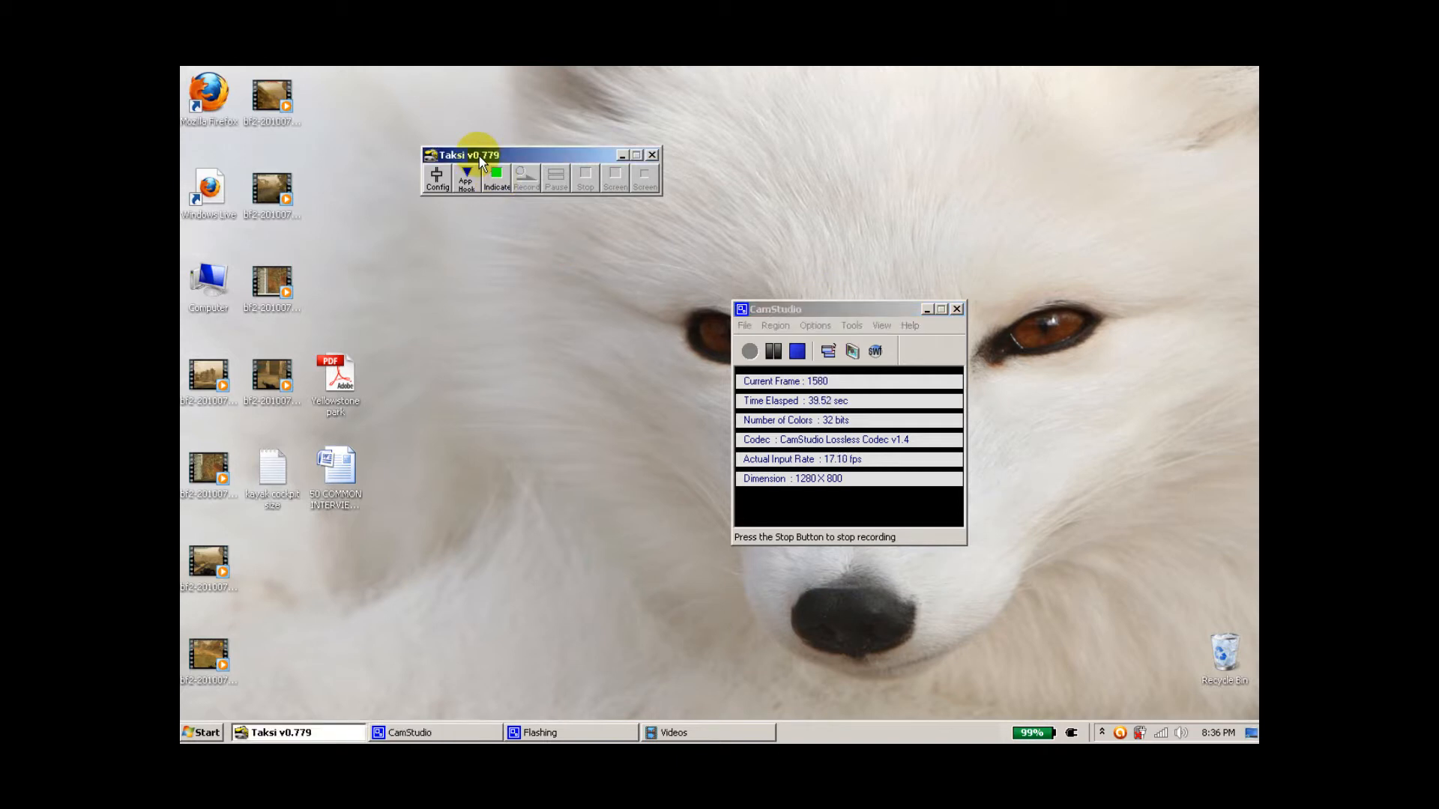
mouse_move(467, 176)
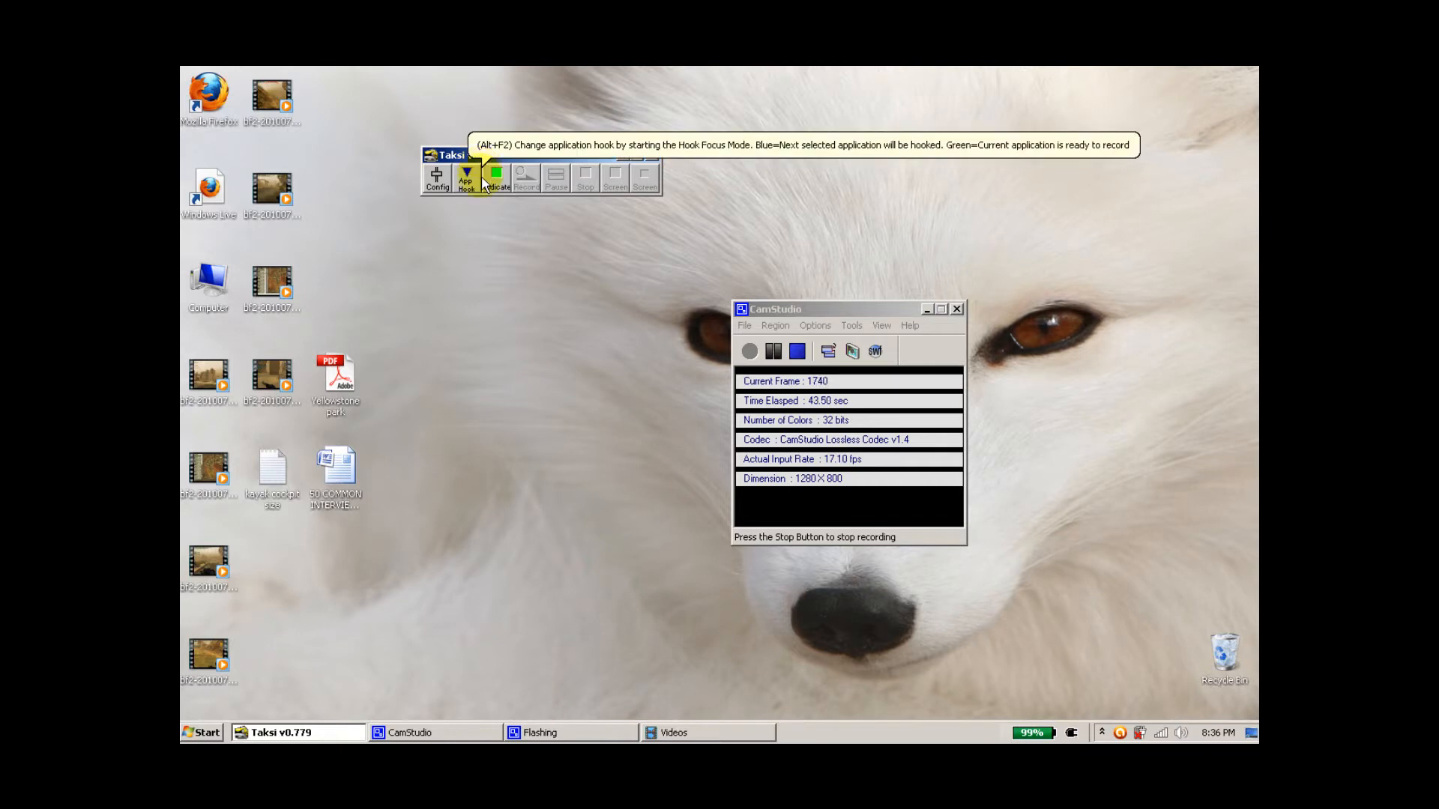
mouse_move(430, 209)
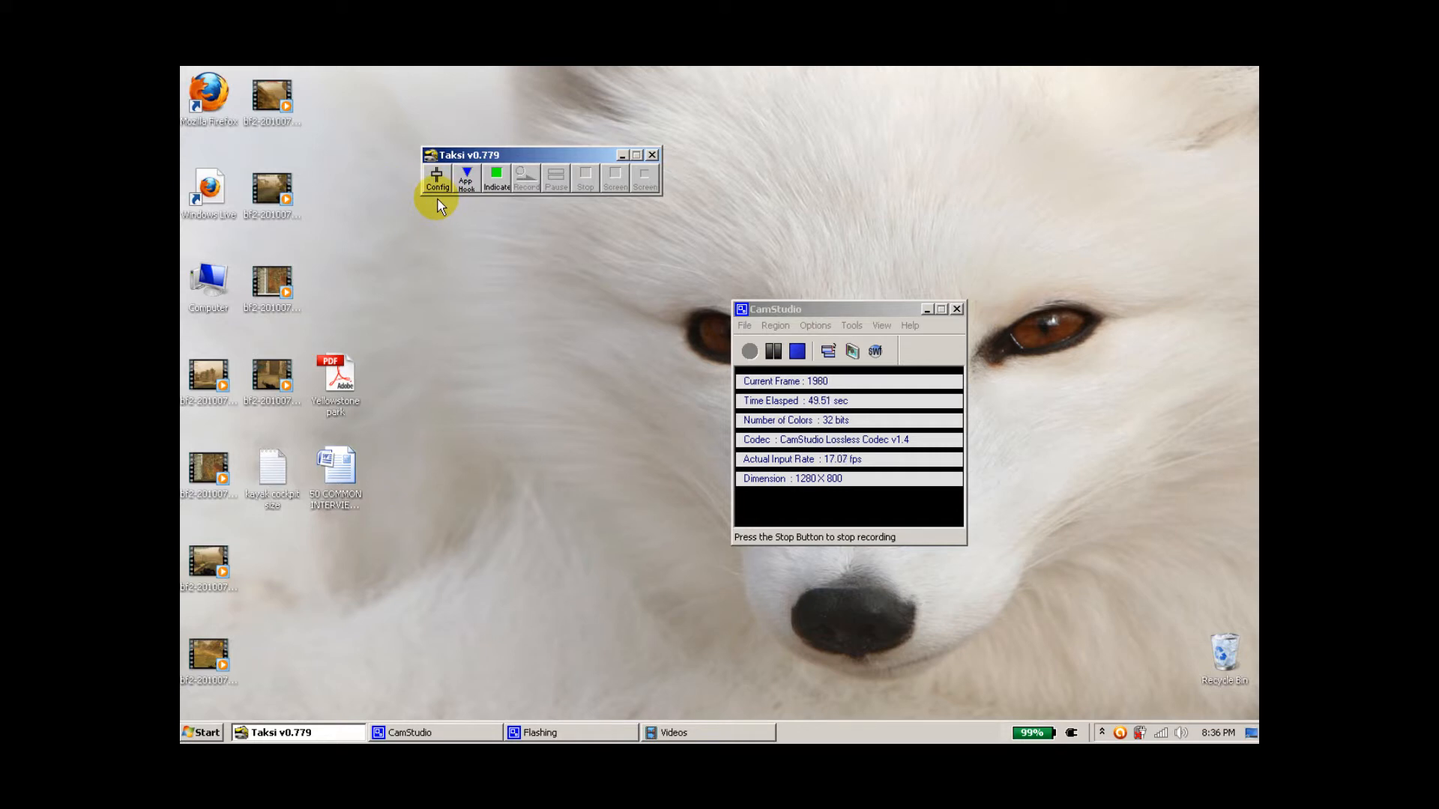
mouse_move(376, 279)
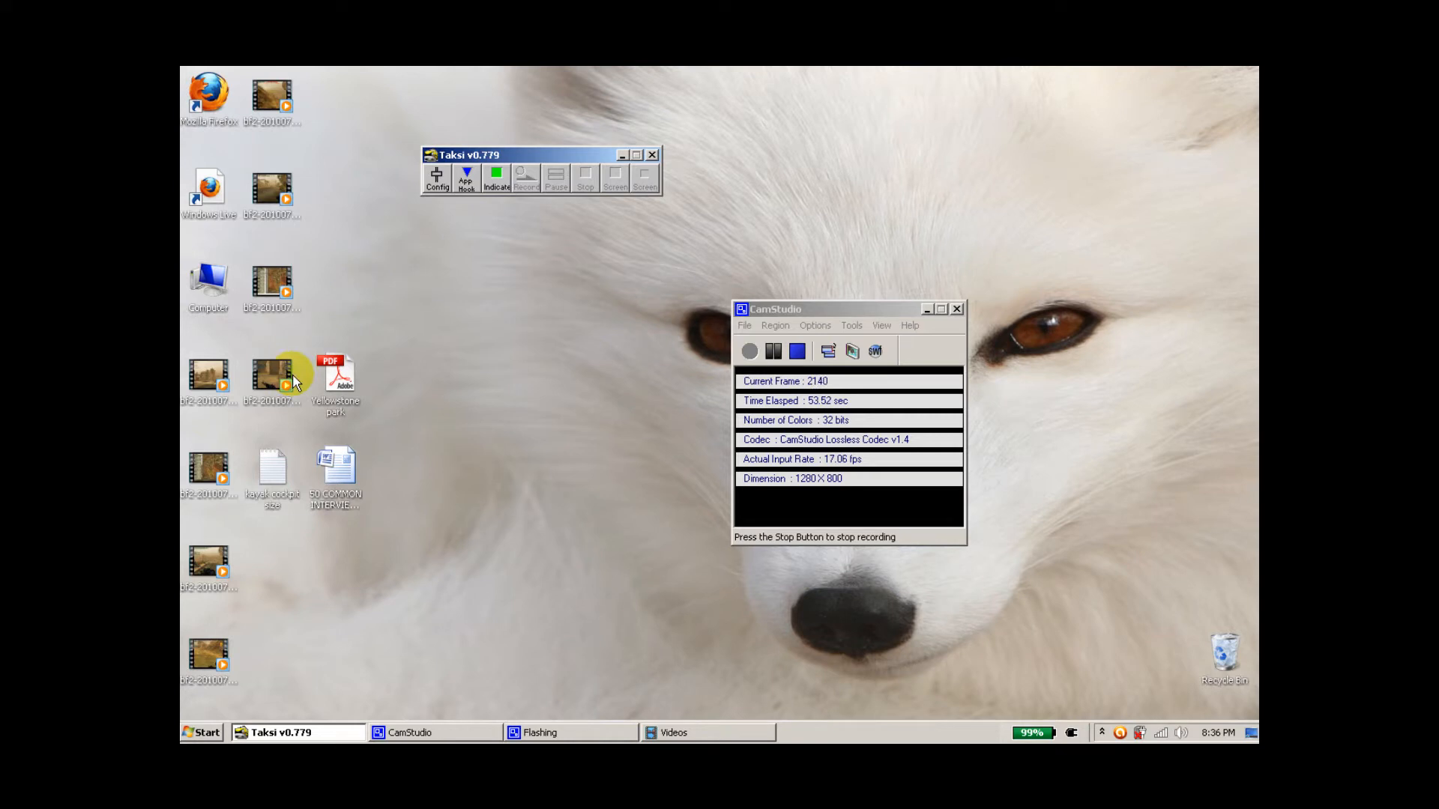
double_click(270, 372)
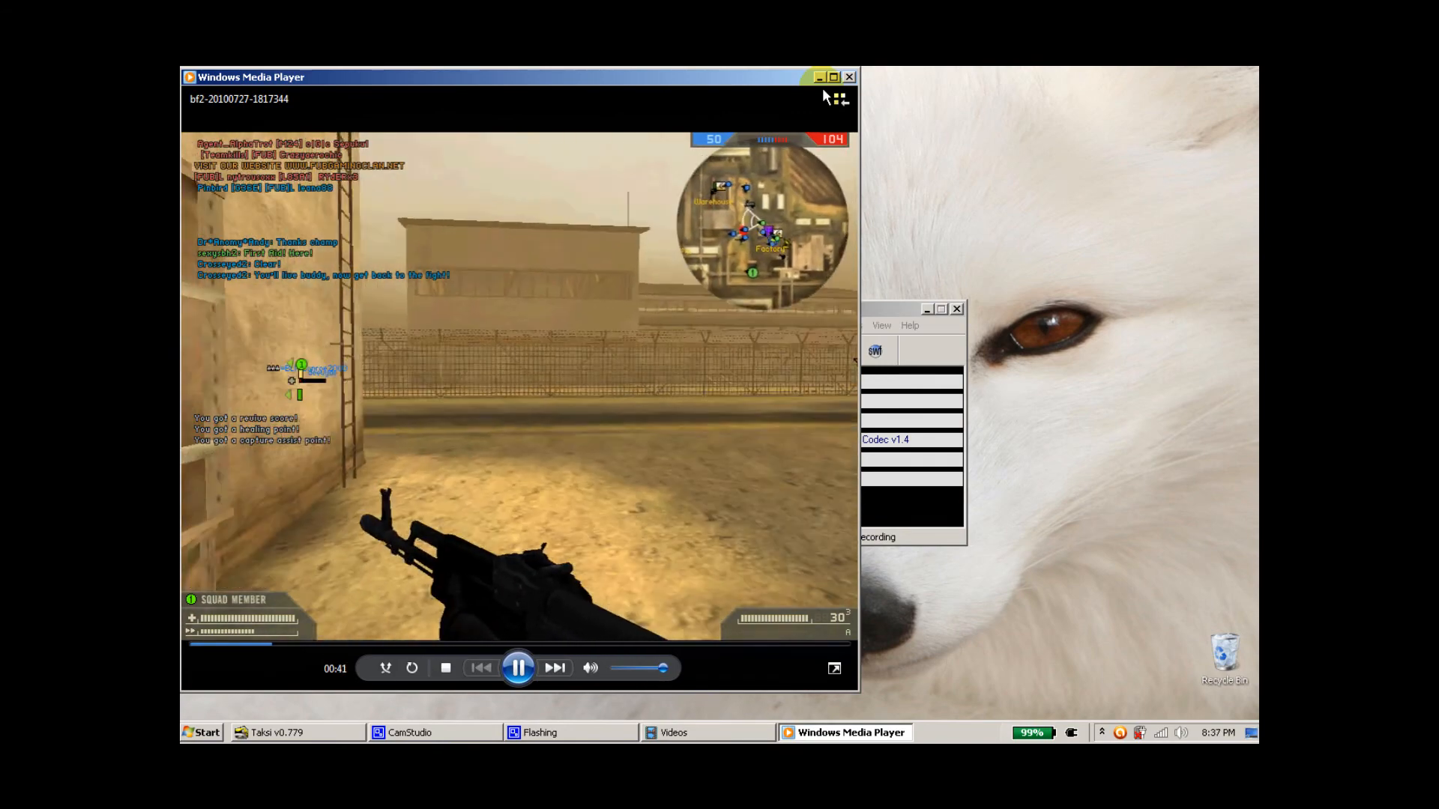
click(821, 76)
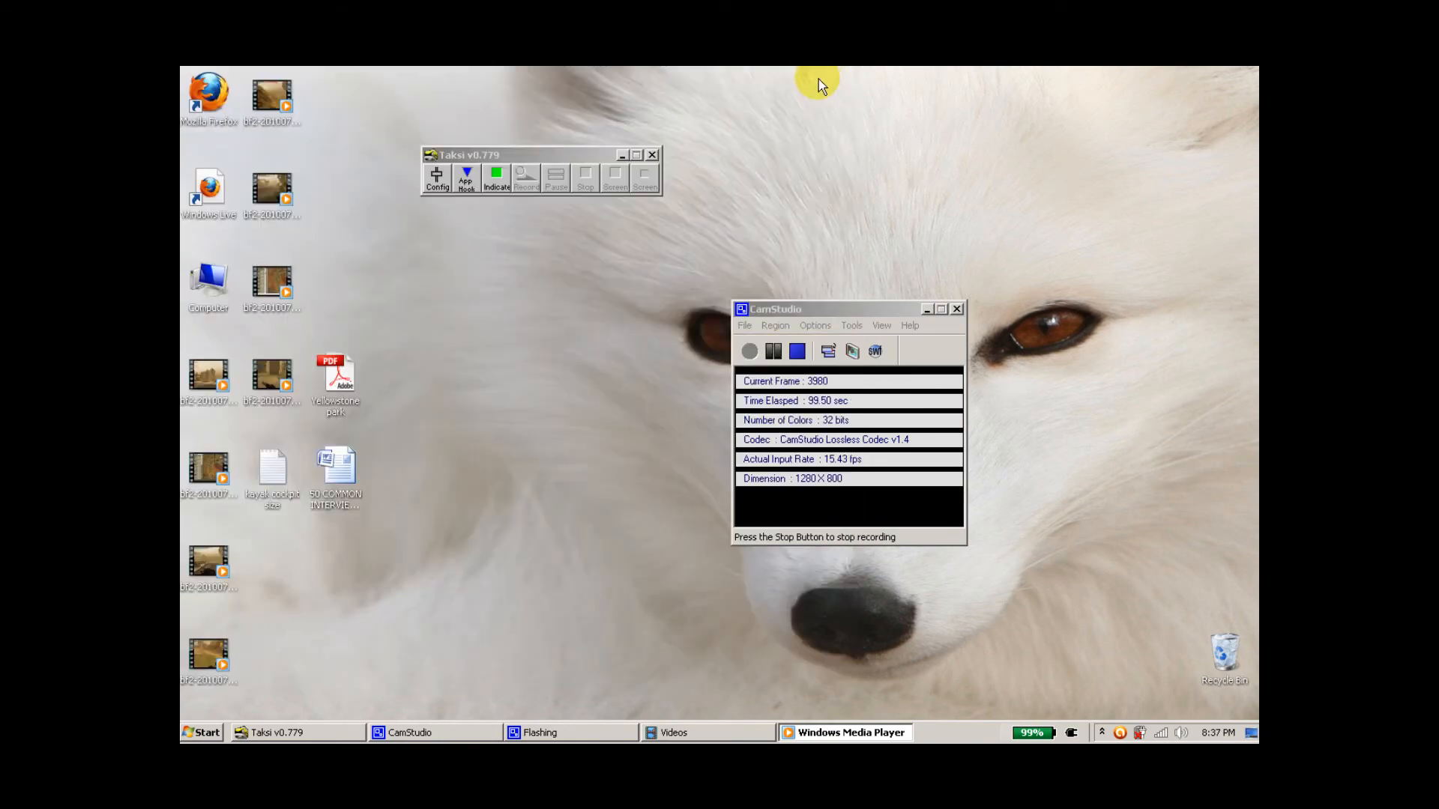
mouse_move(434, 205)
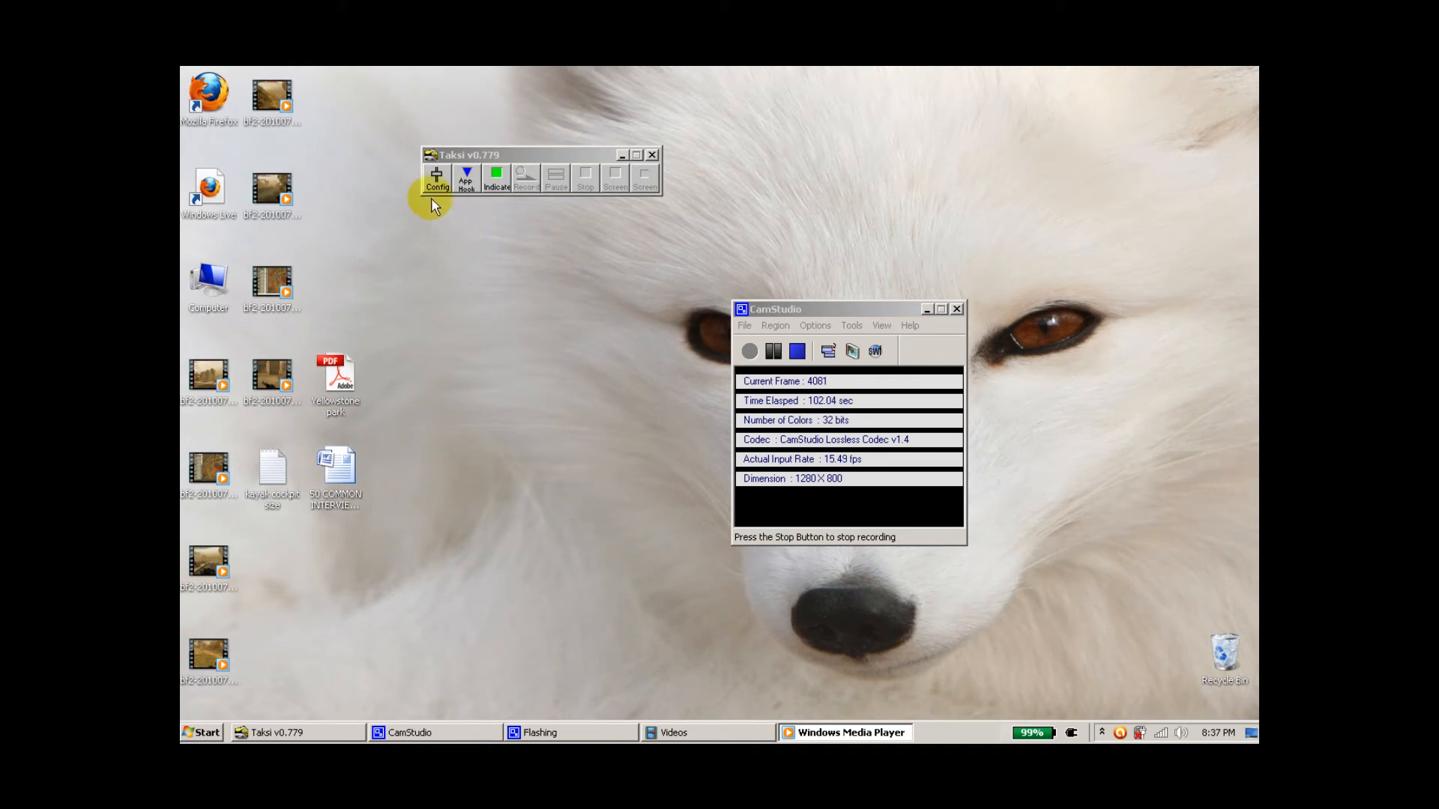
Step: Open Taksi Config centred on screen, confirm Target Frame Rate 15, and show the Video Codecs chooser
click(437, 176)
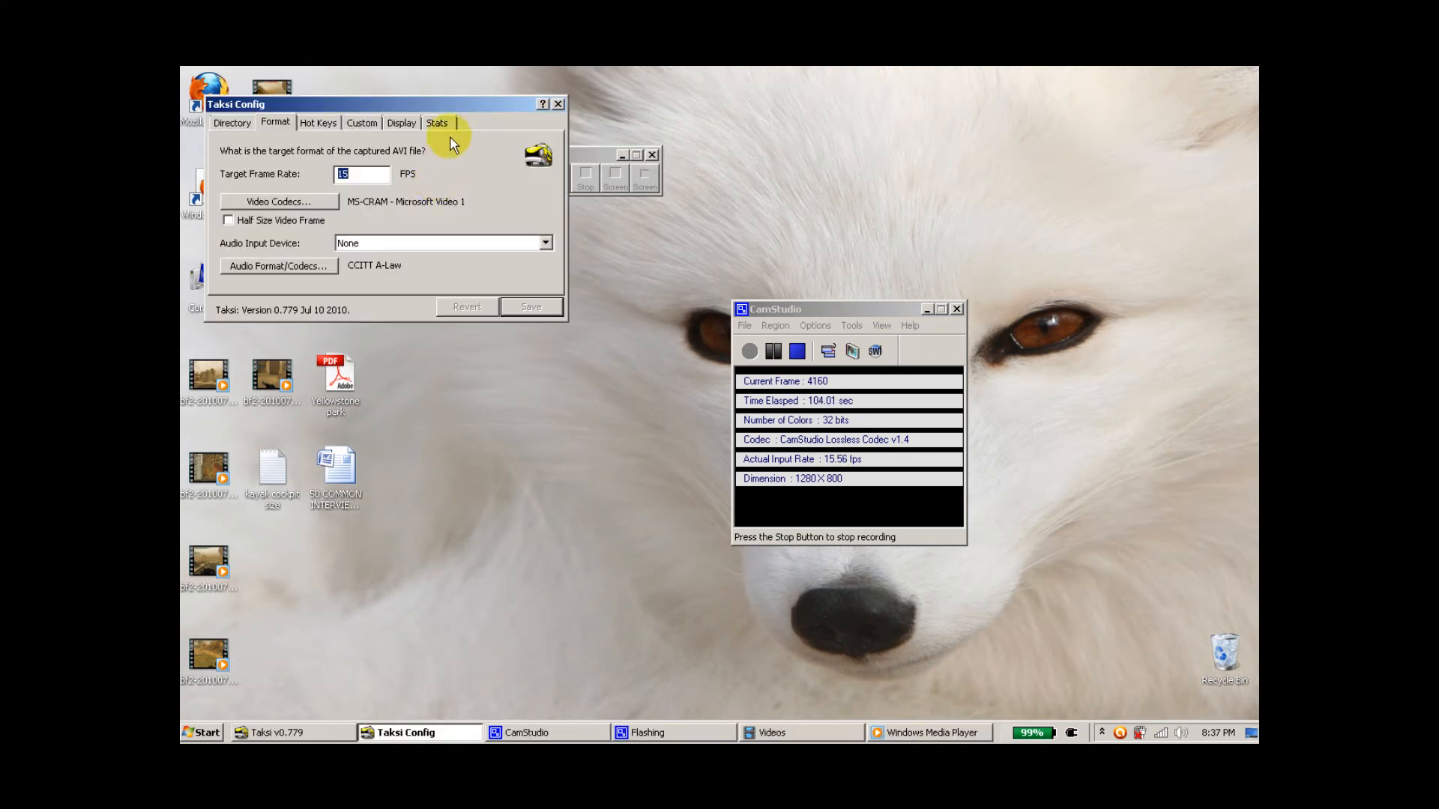
drag(367, 104, 432, 285)
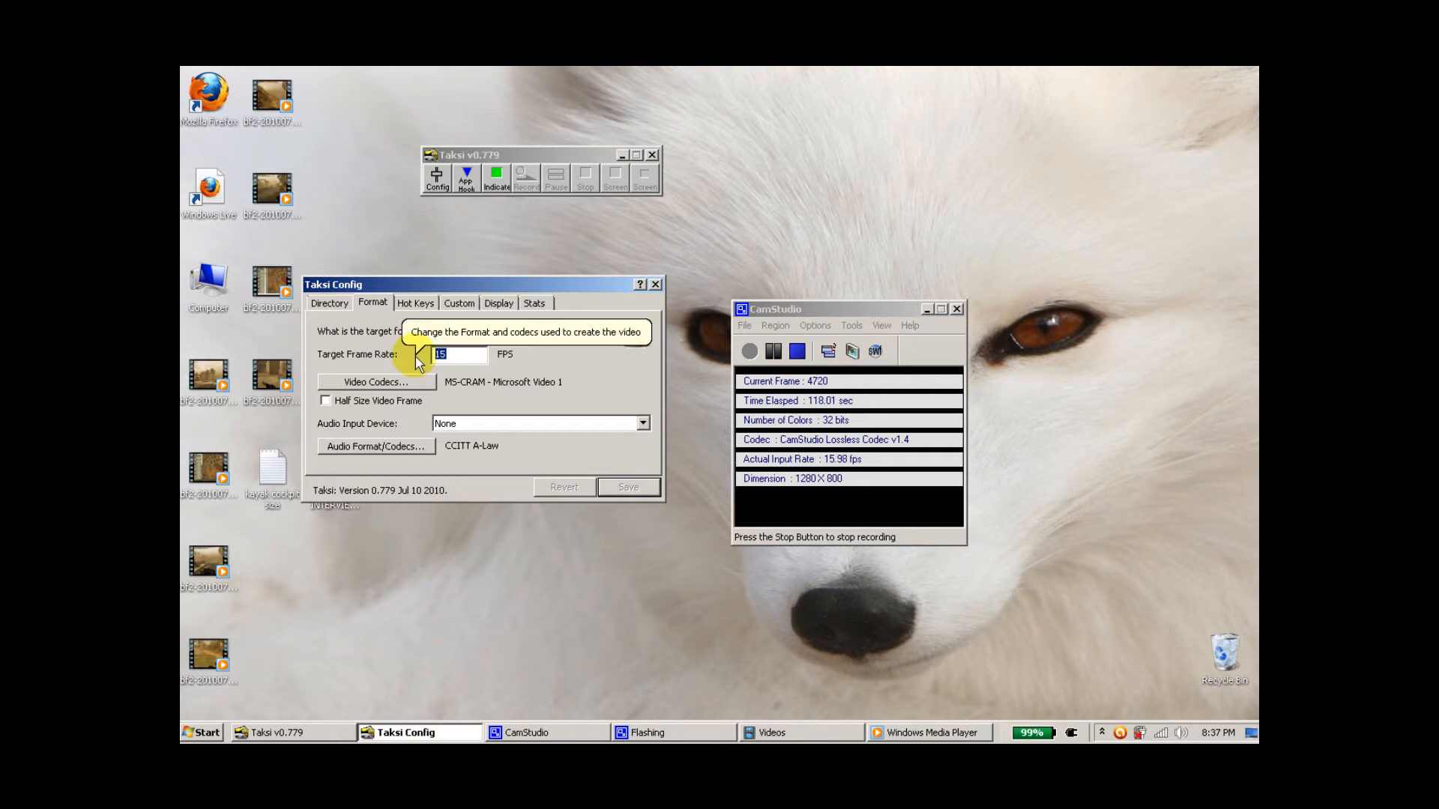
mouse_move(457, 355)
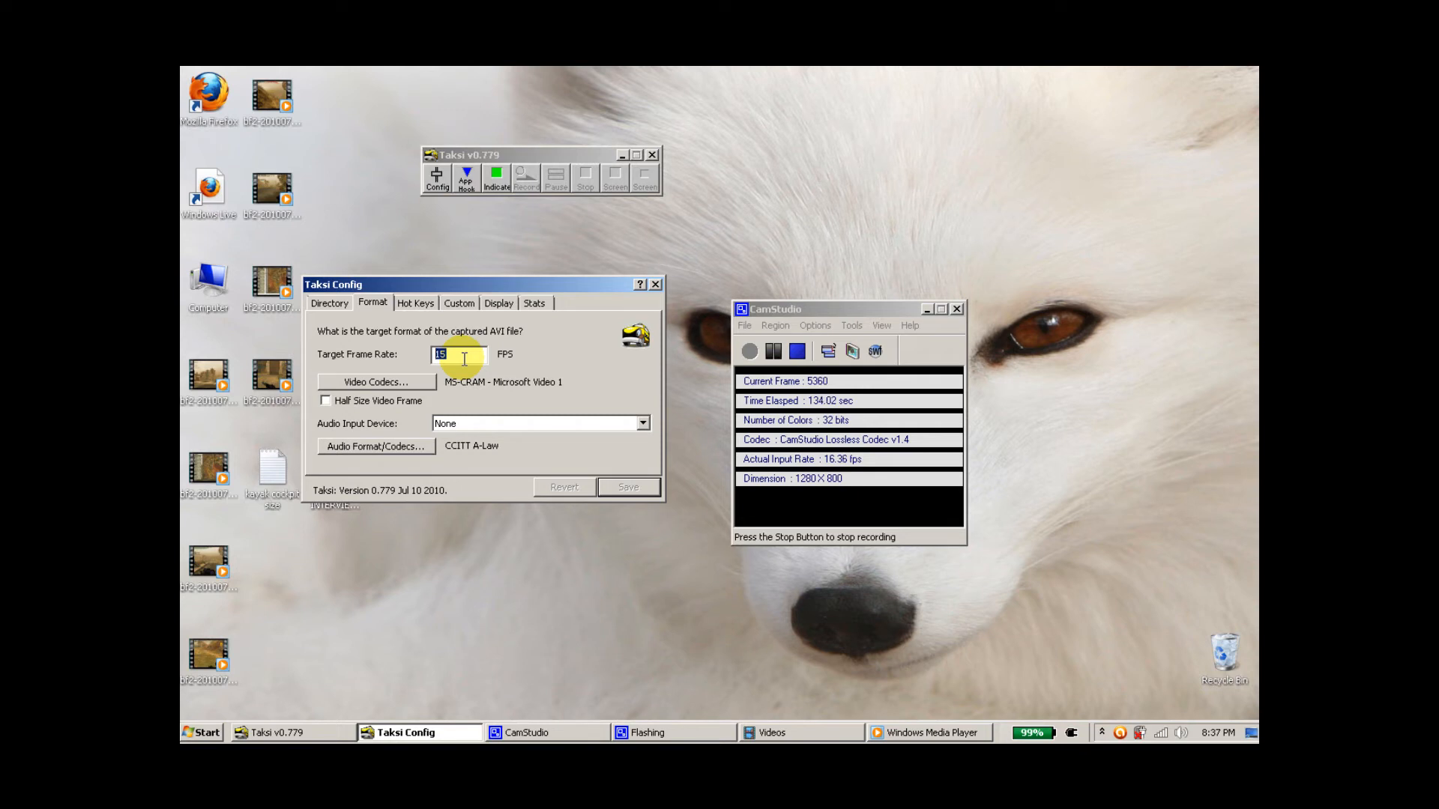
click(376, 381)
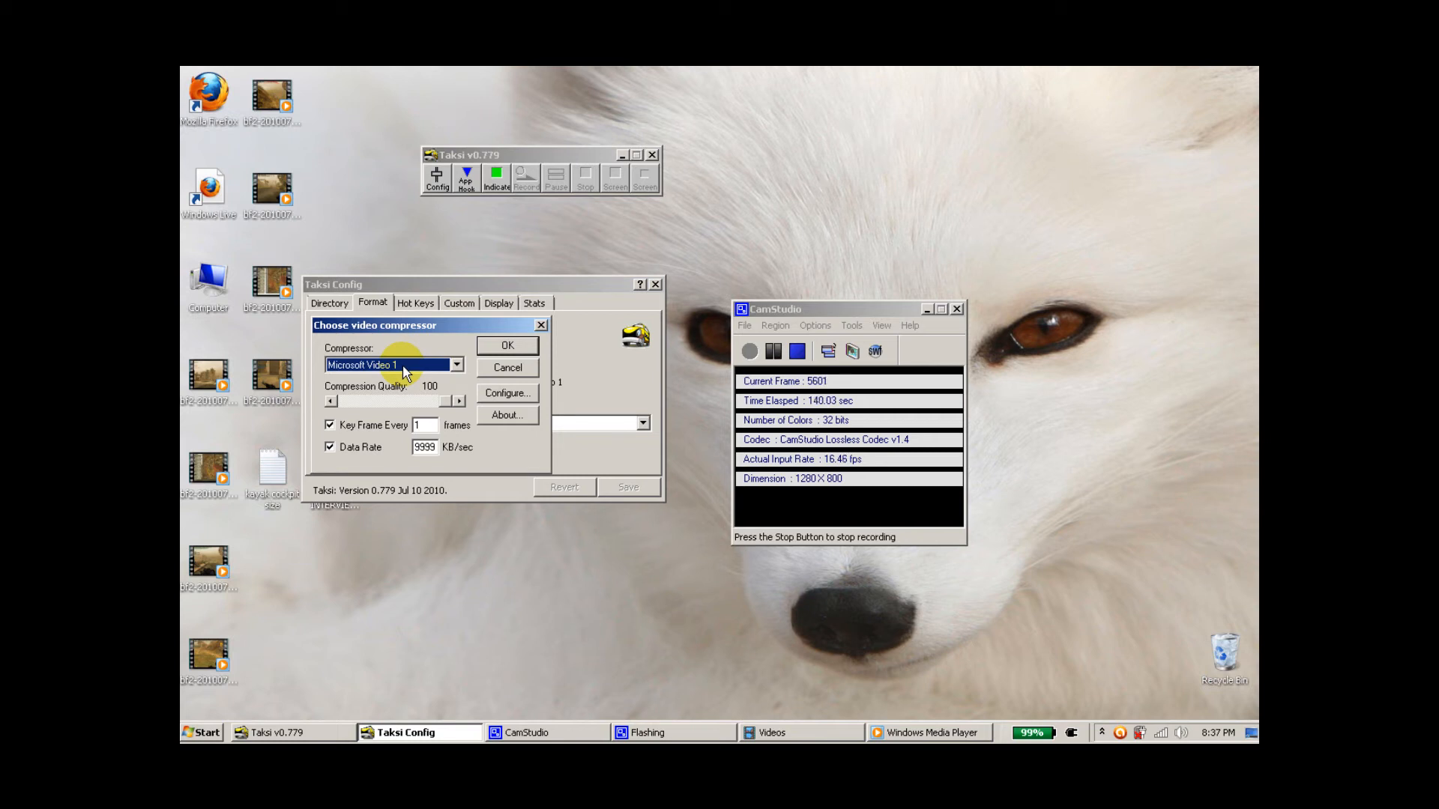
Step: Choose Microsoft Video 1 as compressor, keep quality 100, and confirm
click(457, 364)
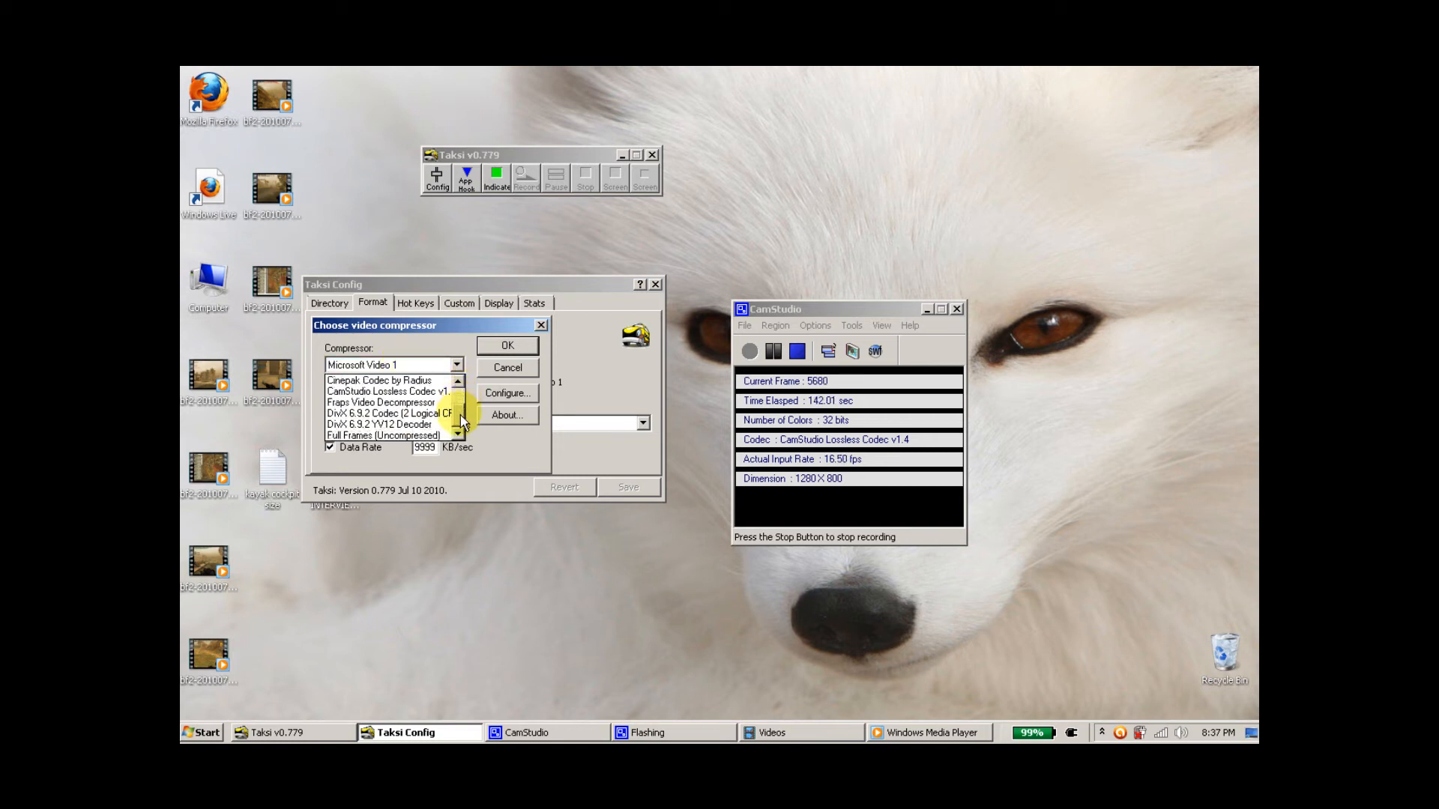
click(385, 425)
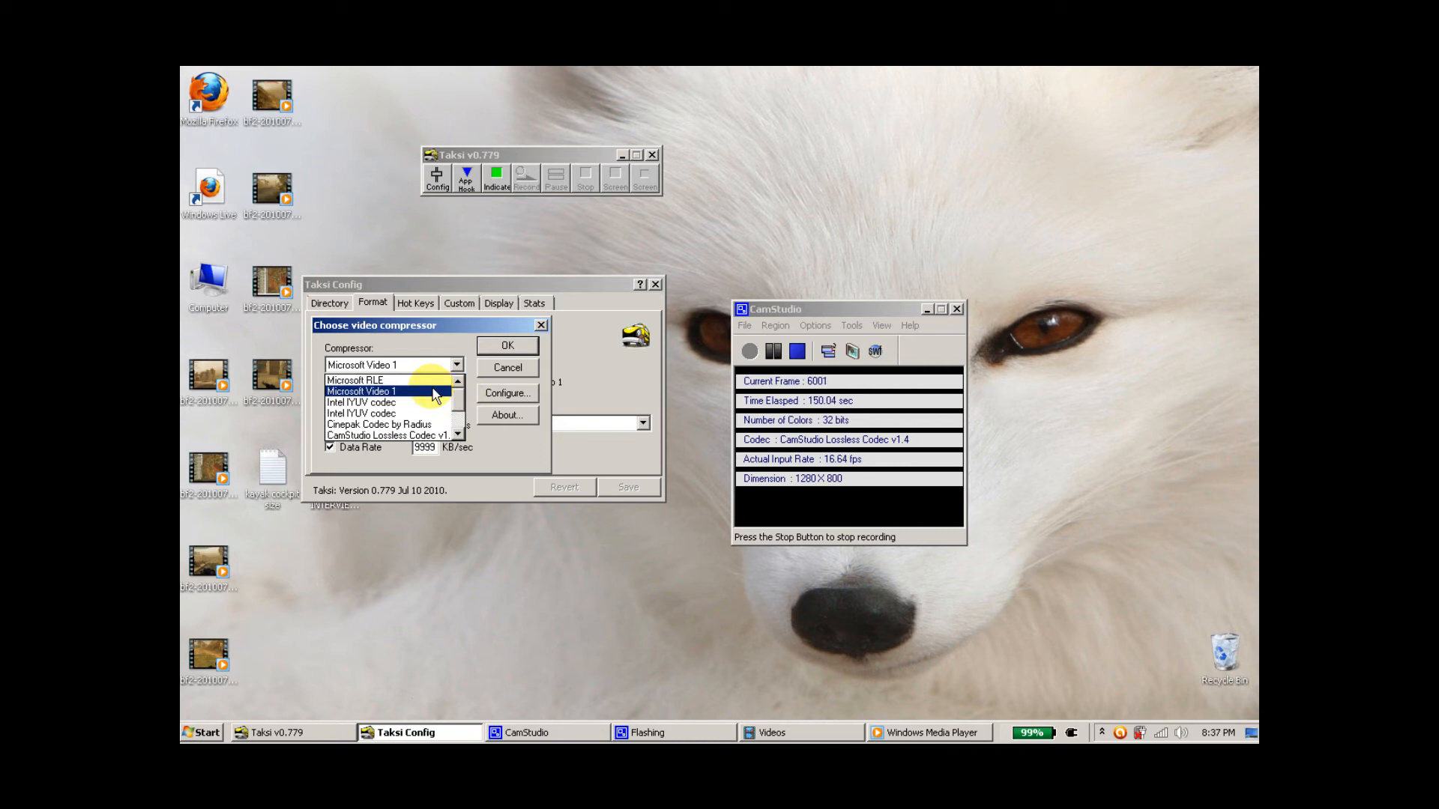
click(367, 391)
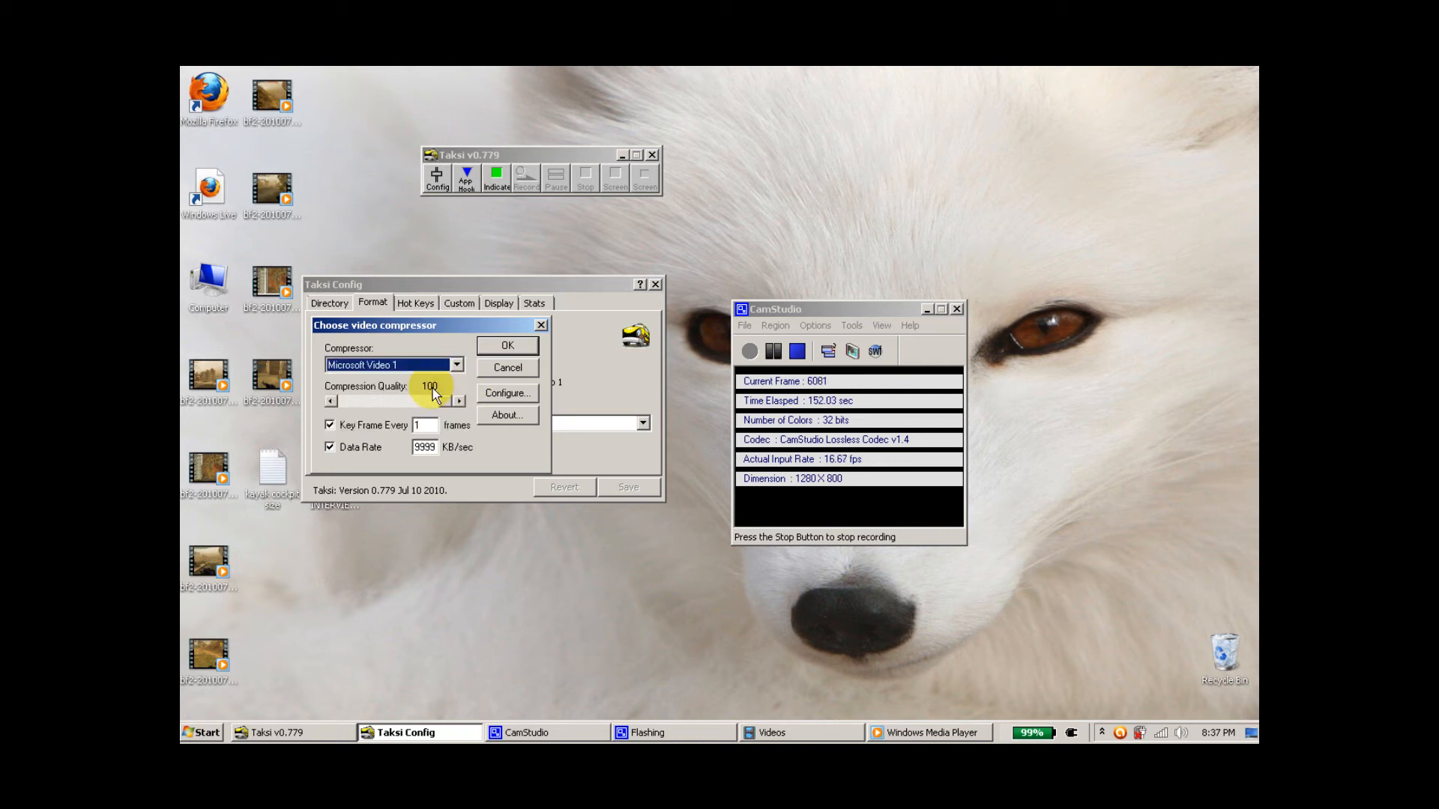
mouse_move(413, 412)
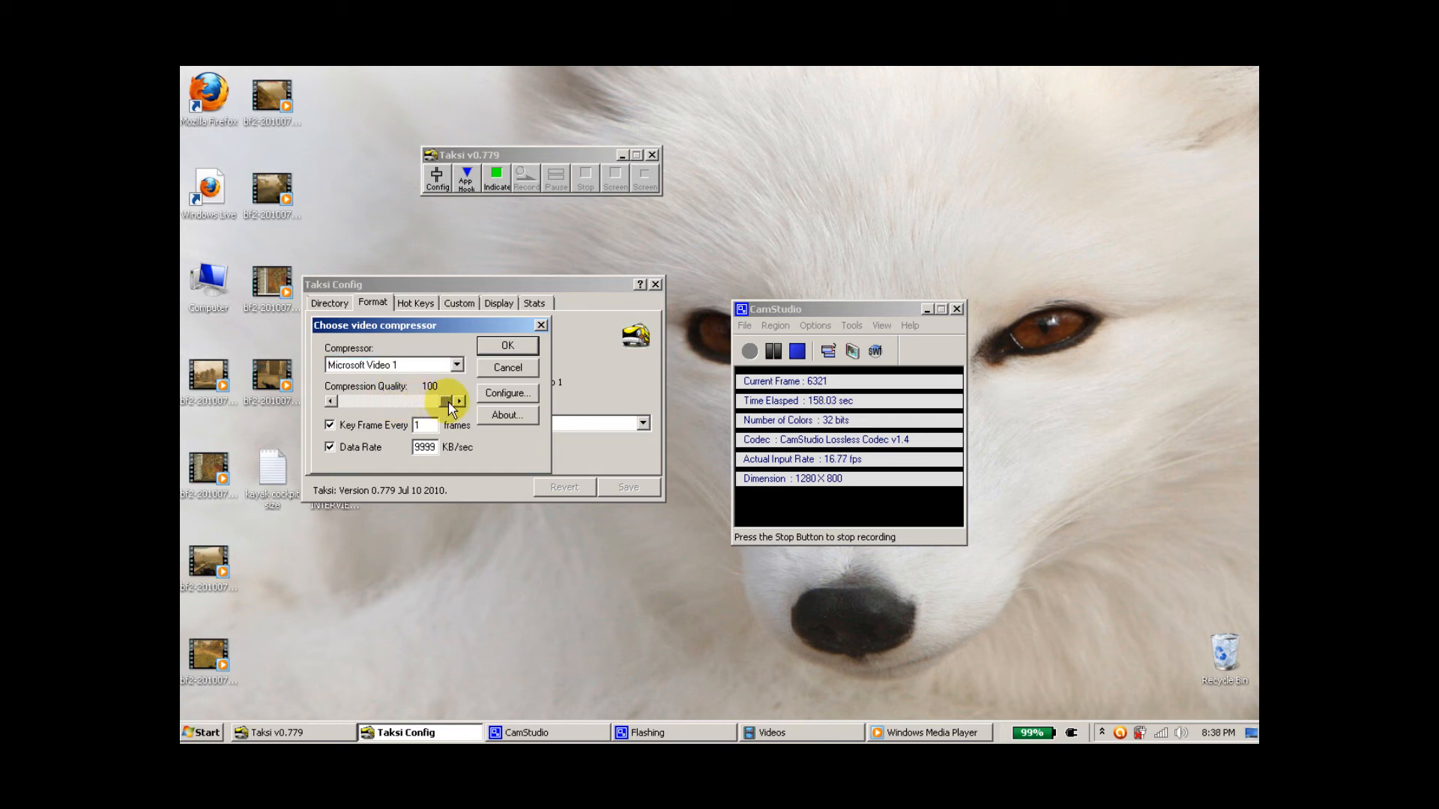
mouse_move(424, 448)
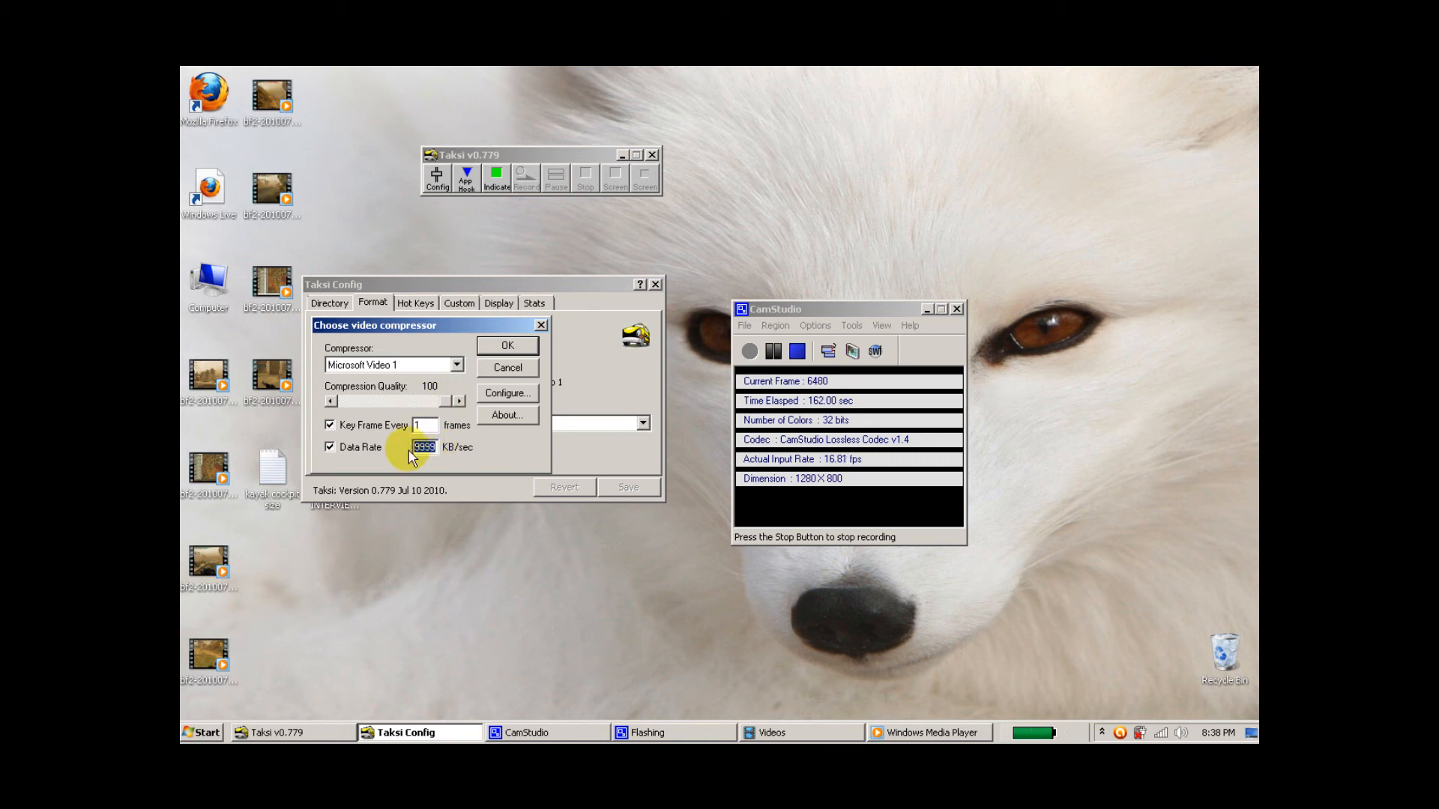
click(506, 346)
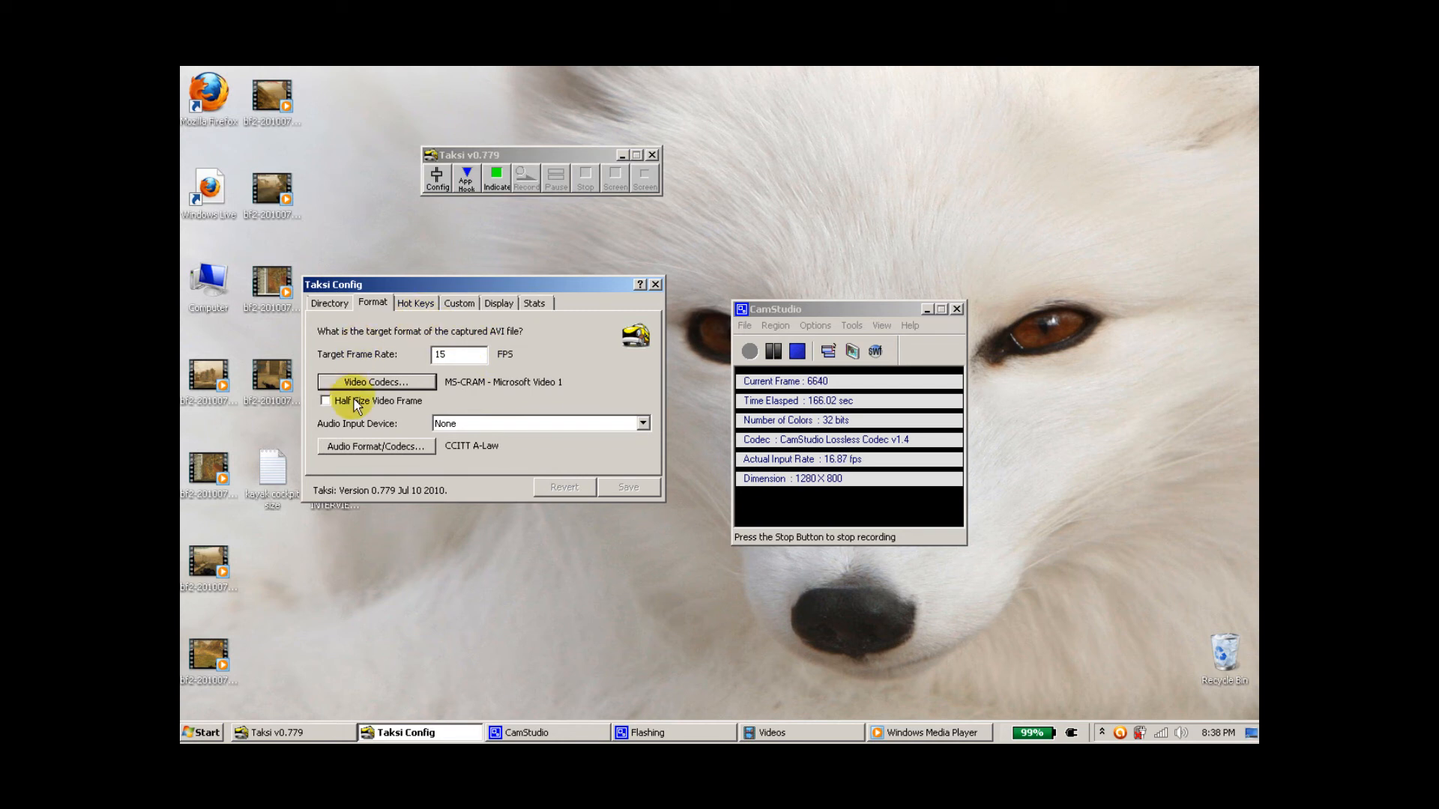
mouse_move(367, 410)
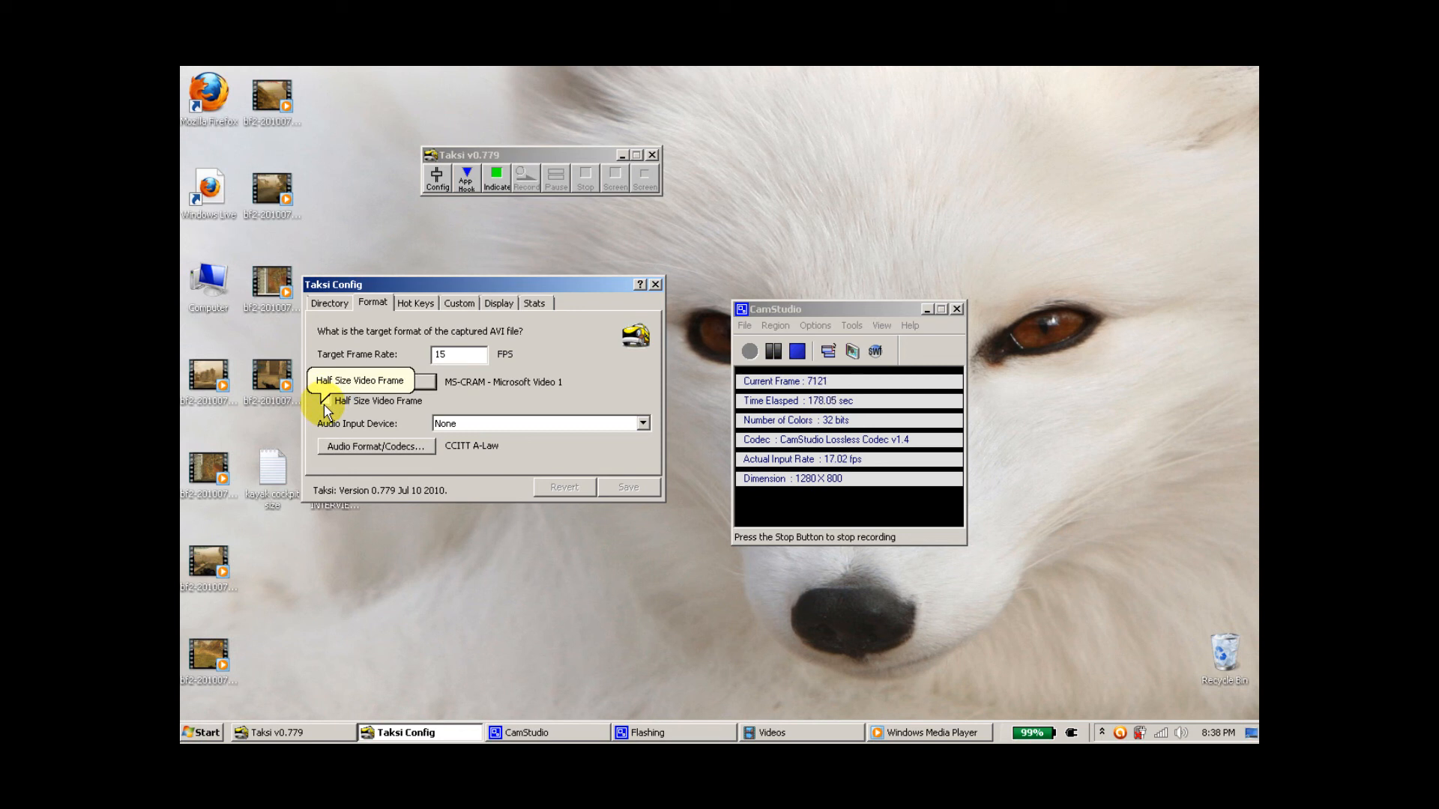
Step: Leave Half Size Video Frame unchecked, nudge the Config window up, and close it
click(325, 400)
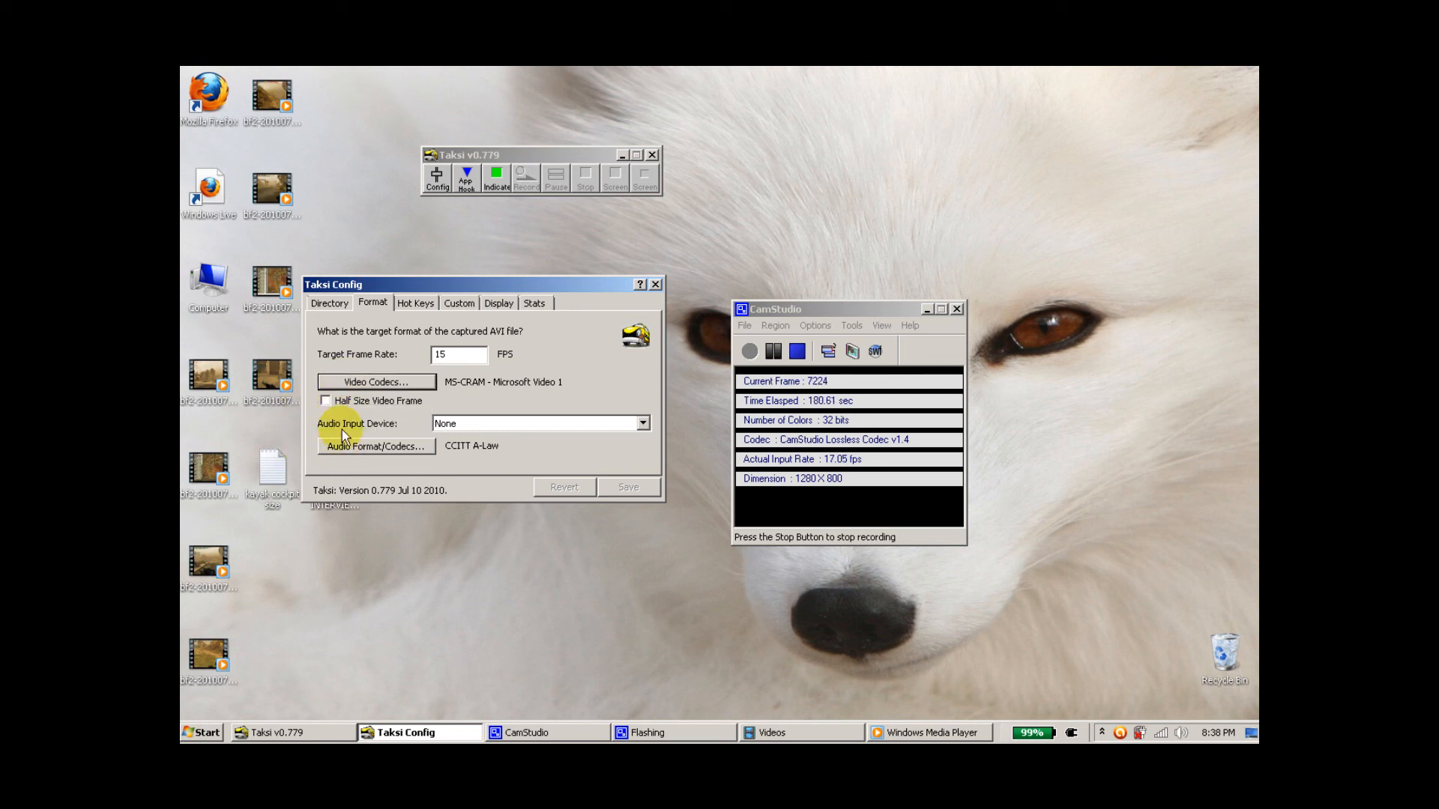
mouse_move(339, 413)
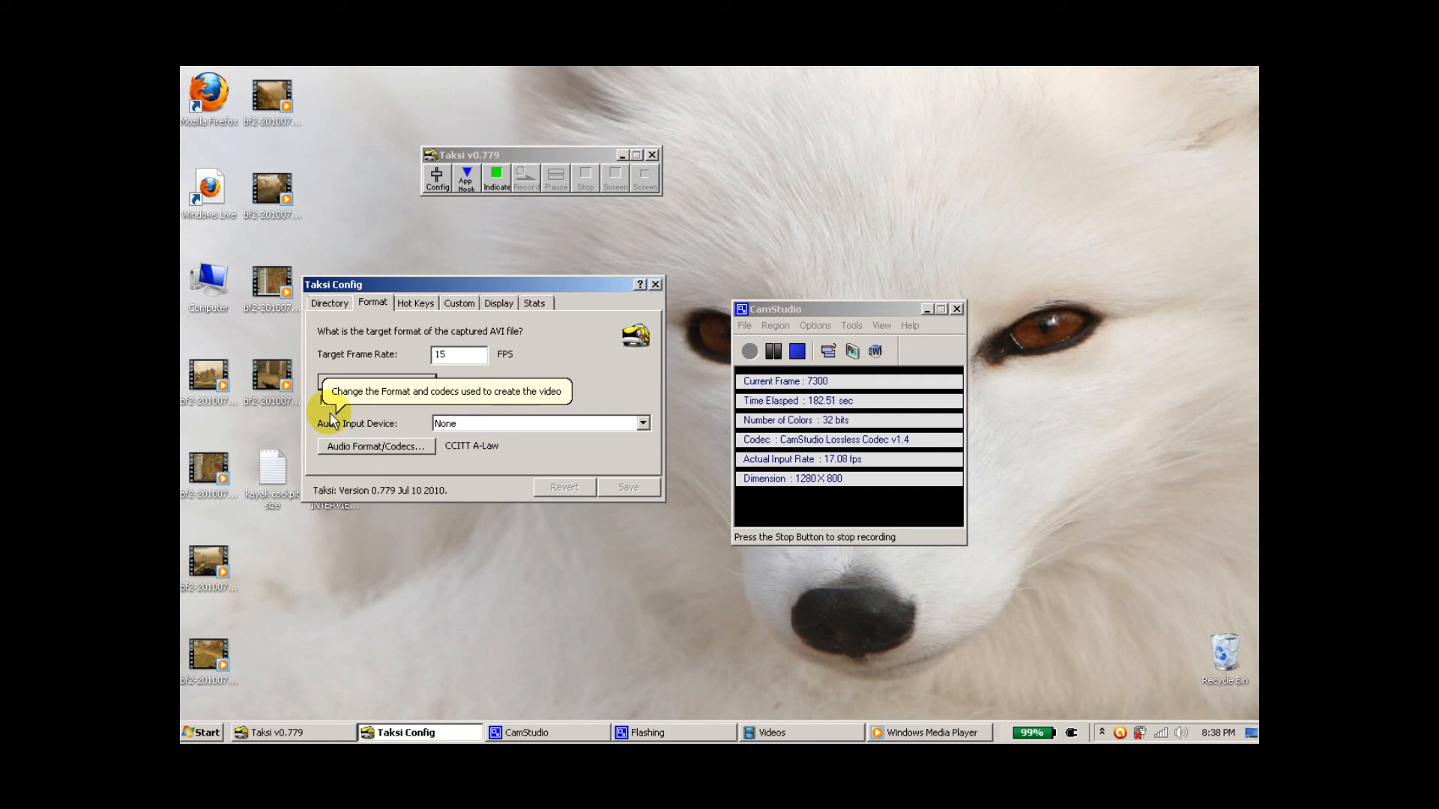
mouse_move(413, 417)
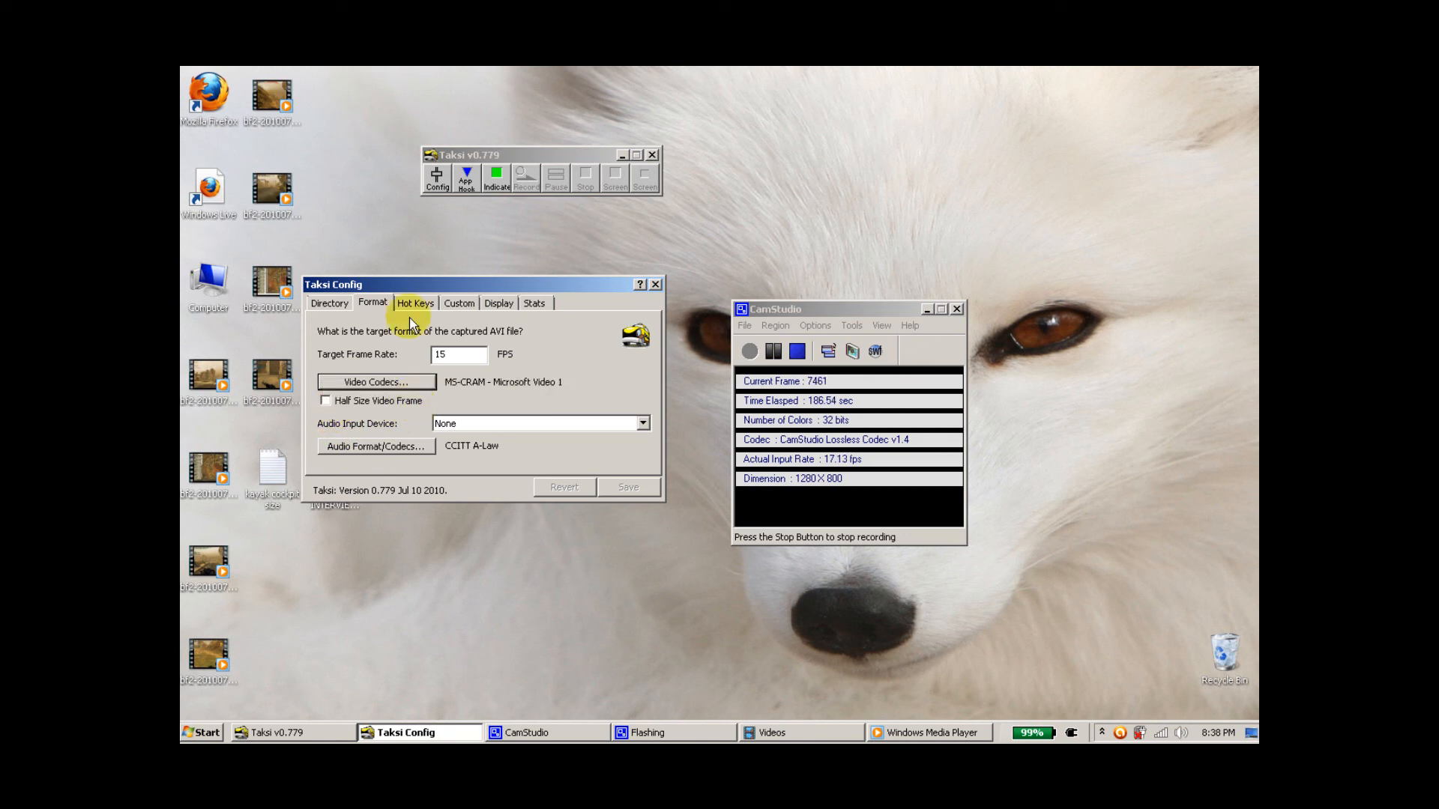
mouse_move(441, 275)
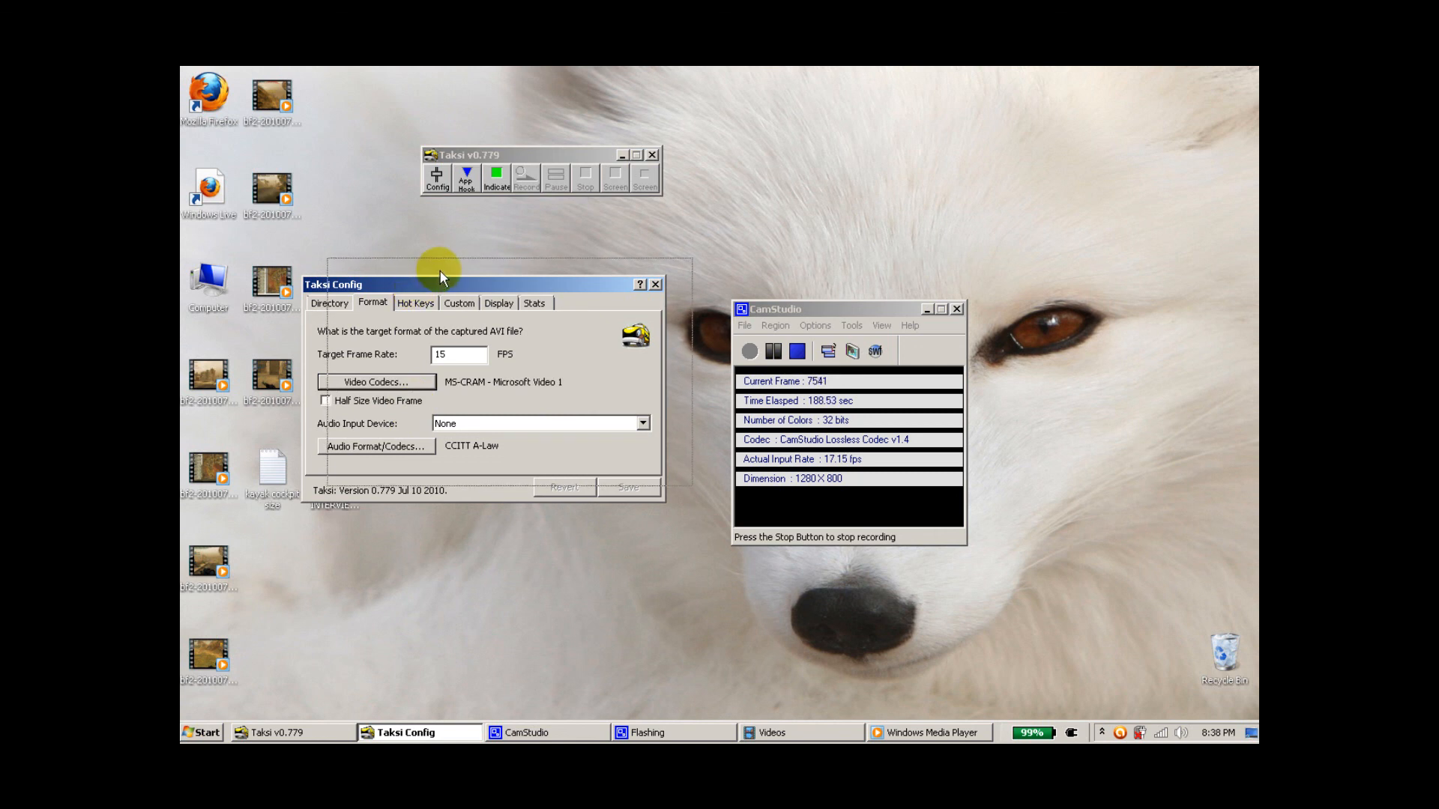
drag(442, 278, 447, 265)
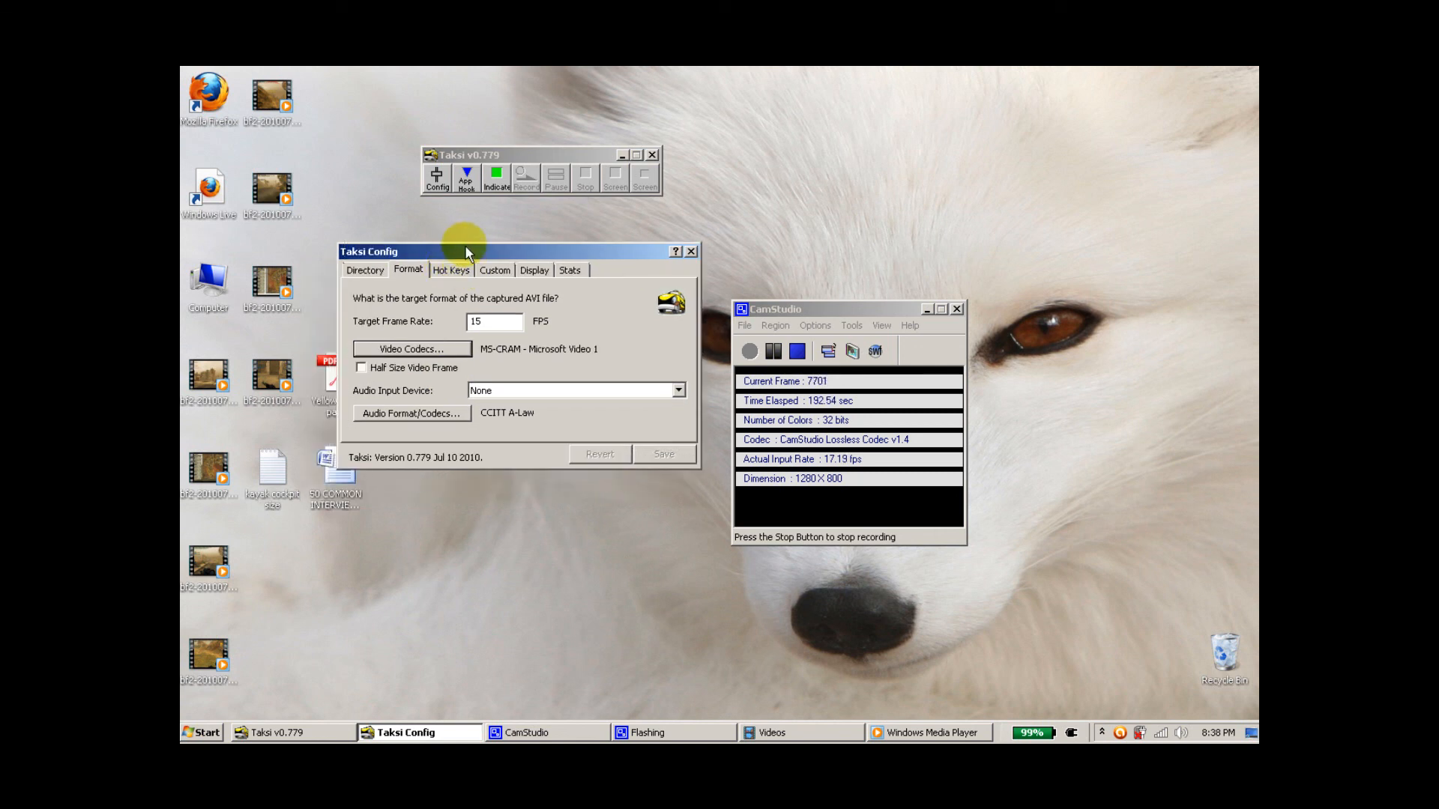
mouse_move(691, 252)
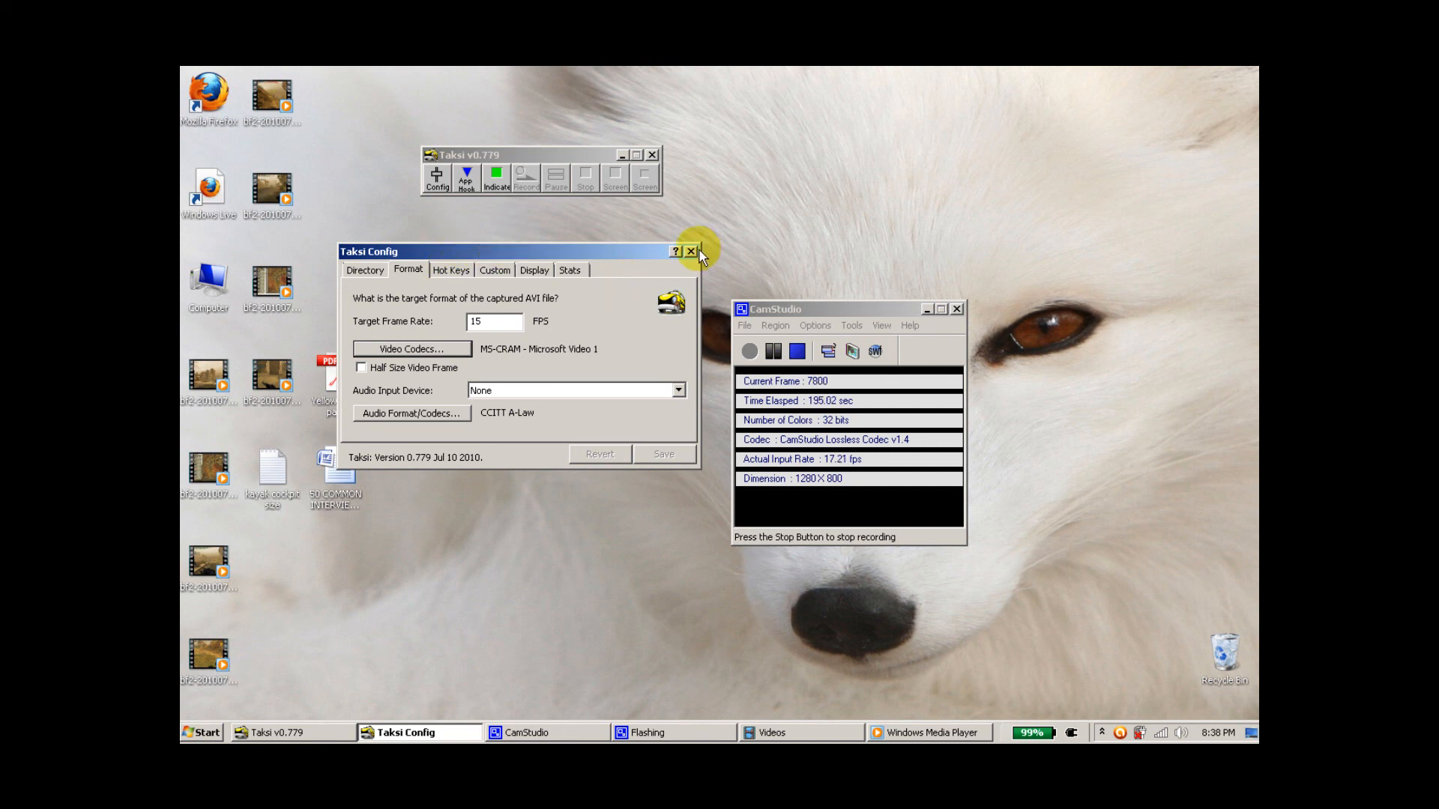
mouse_move(695, 255)
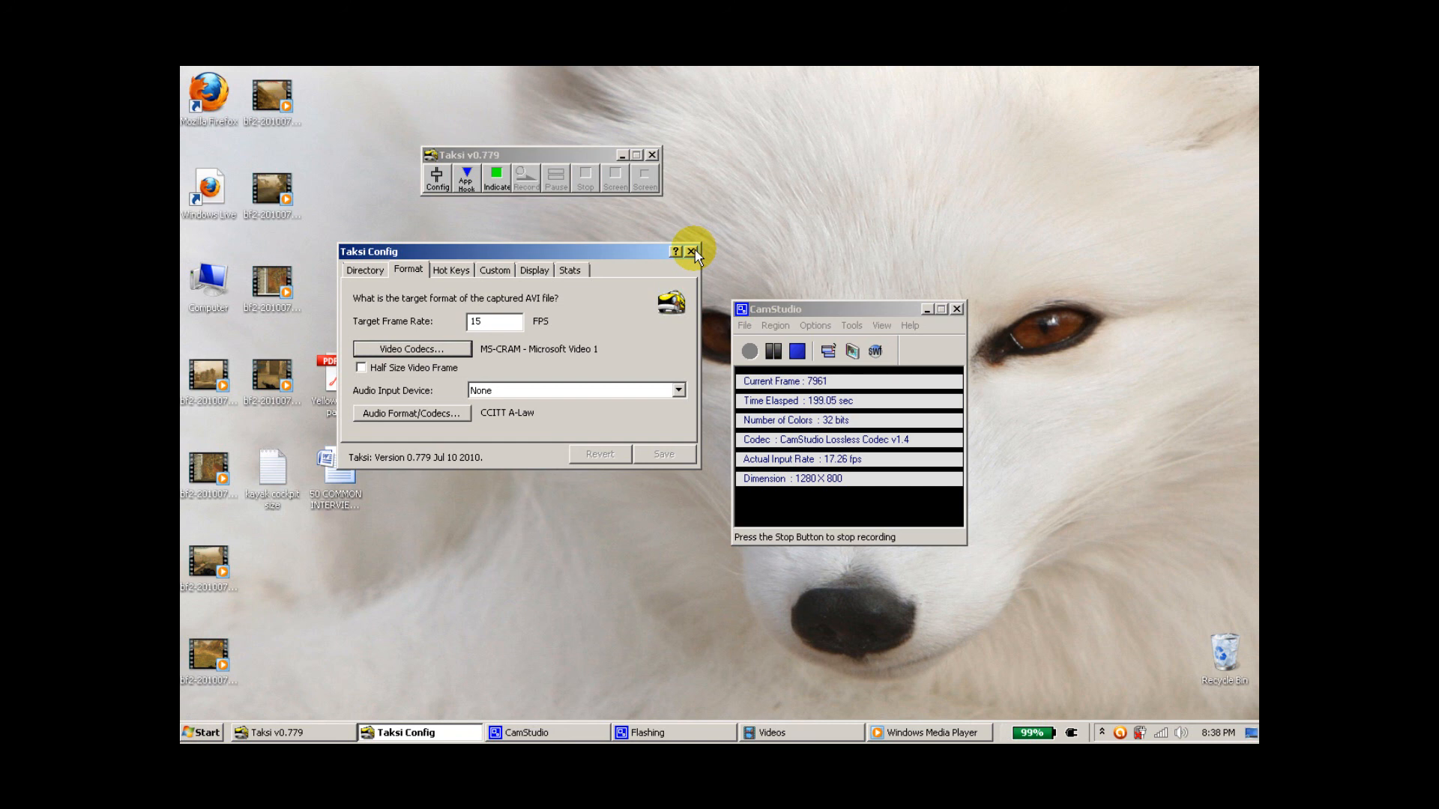
click(691, 252)
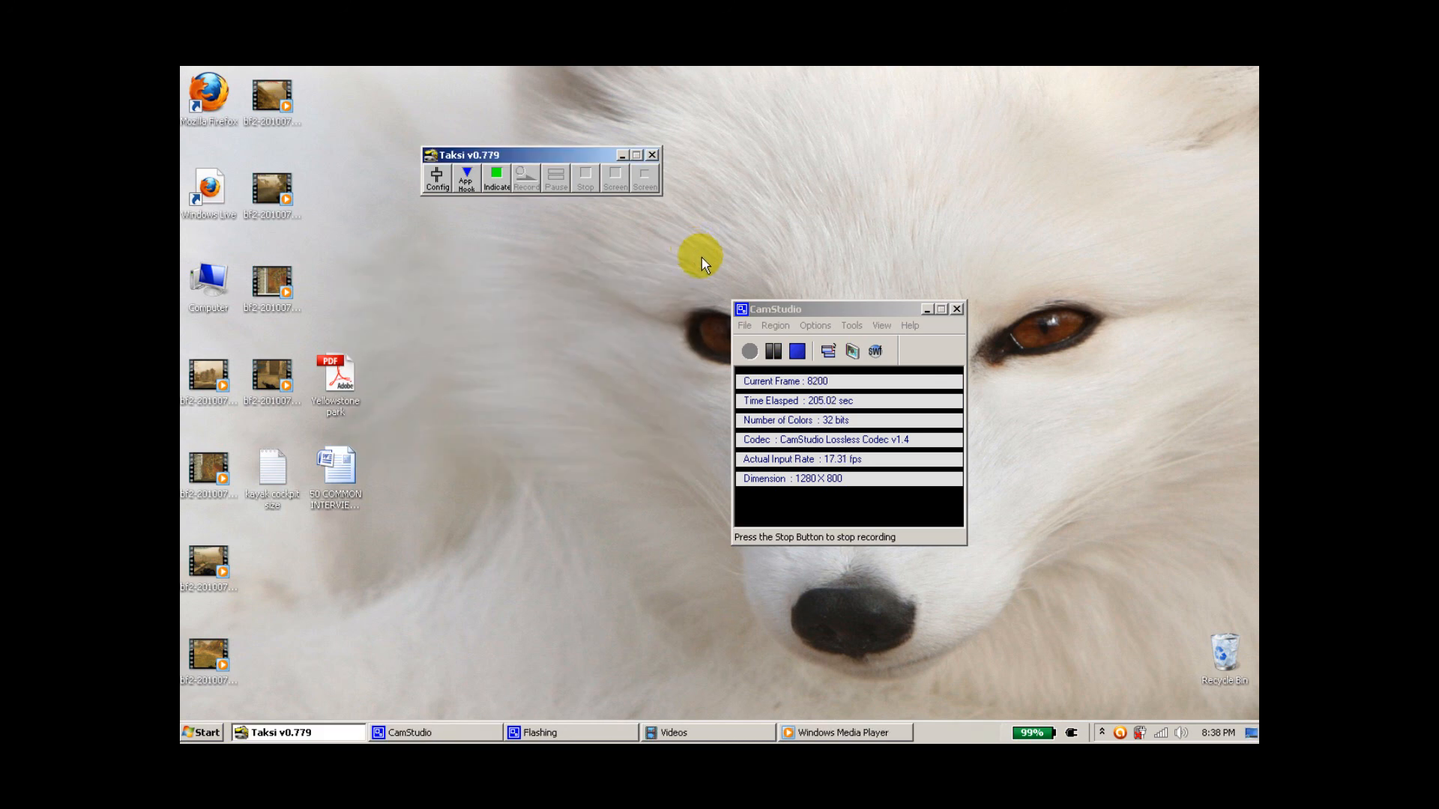